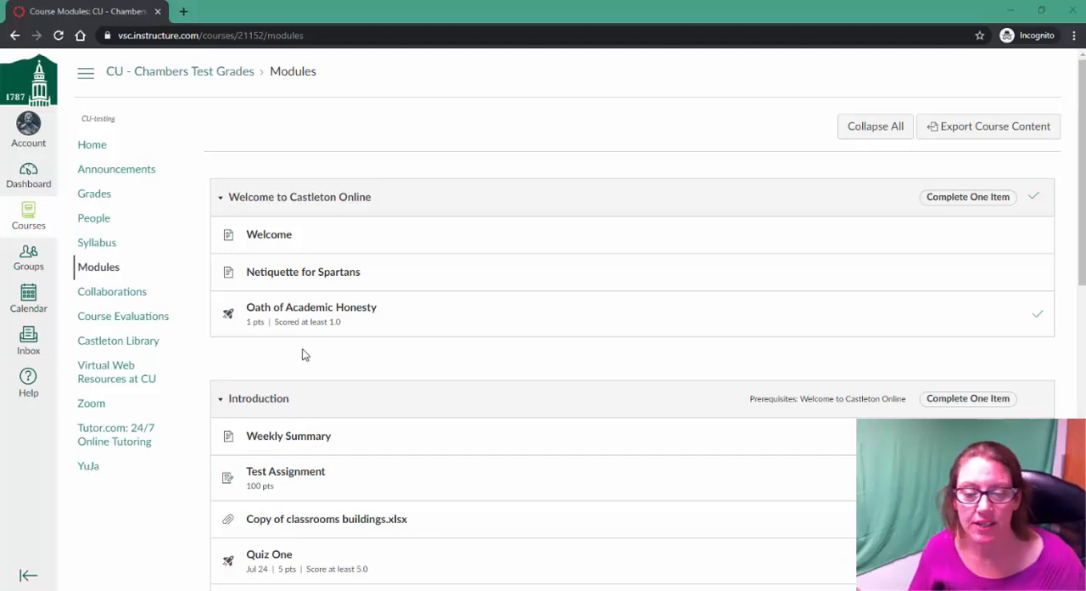
# - Open the New Module's Introduction page, play its video from the beginning and show the sidebar
pyautogui.scroll(-3)
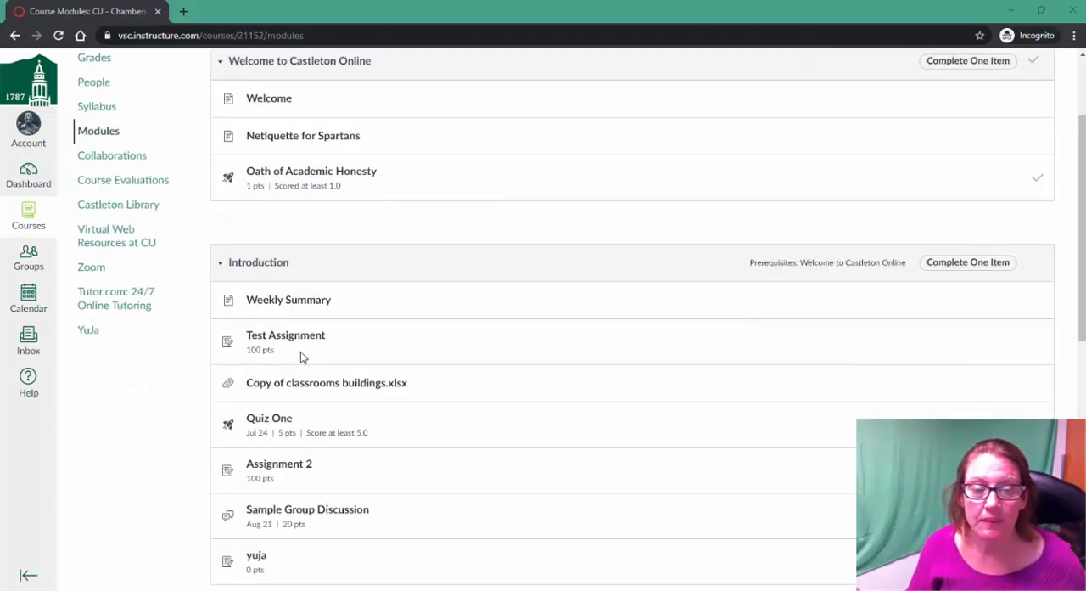
pyautogui.scroll(-3)
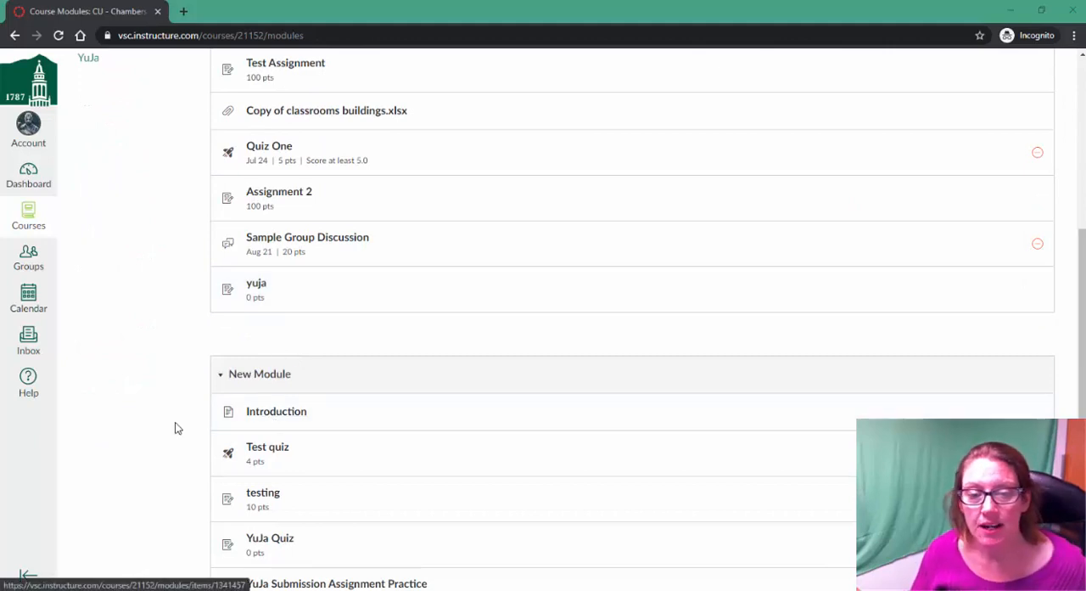
pyautogui.click(275, 410)
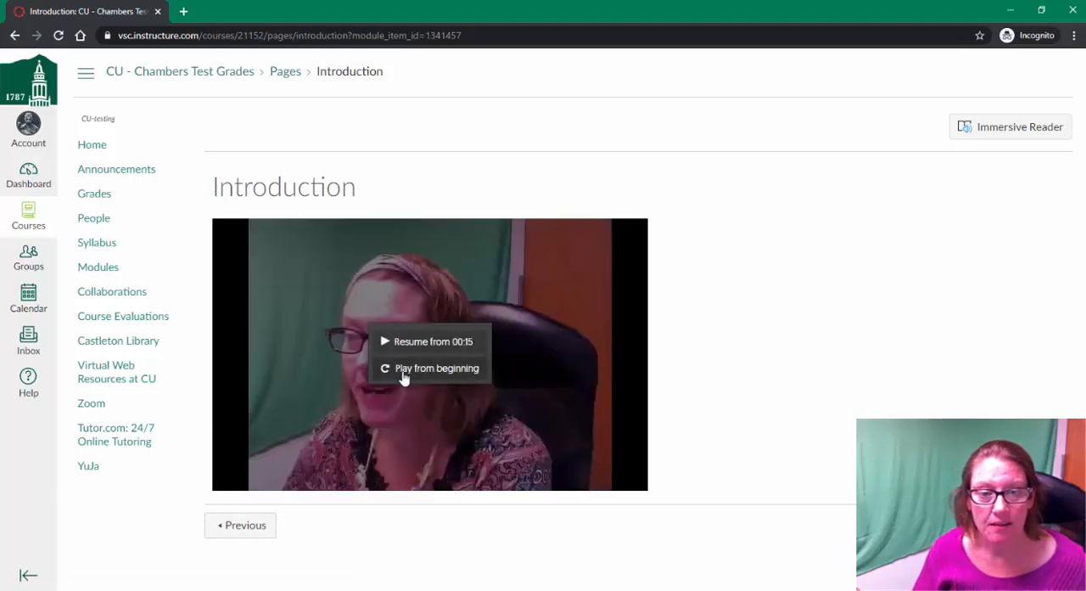
pyautogui.click(436, 367)
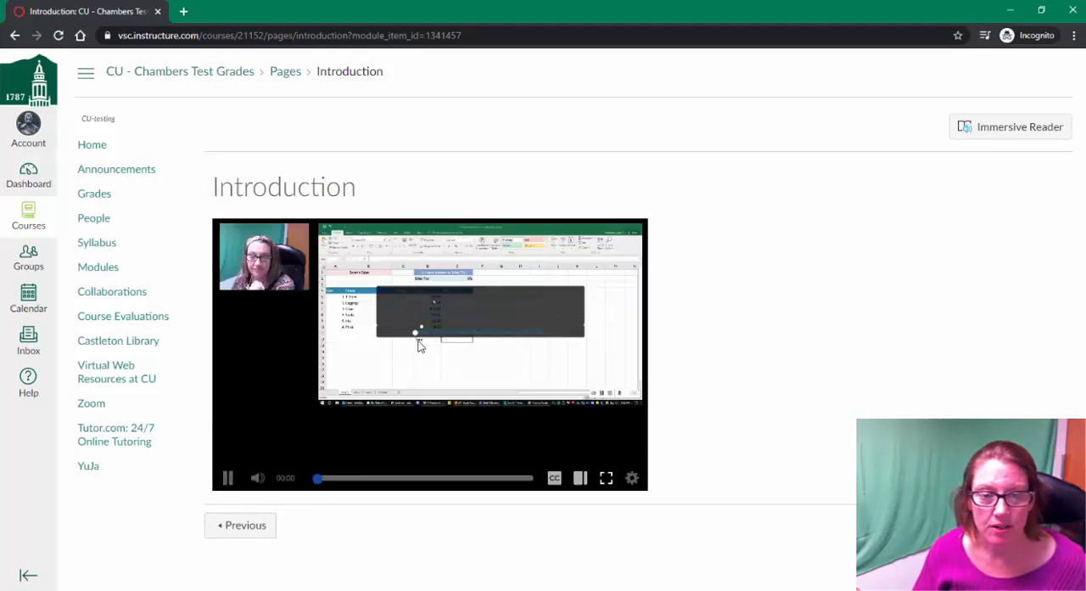
pyautogui.click(258, 477)
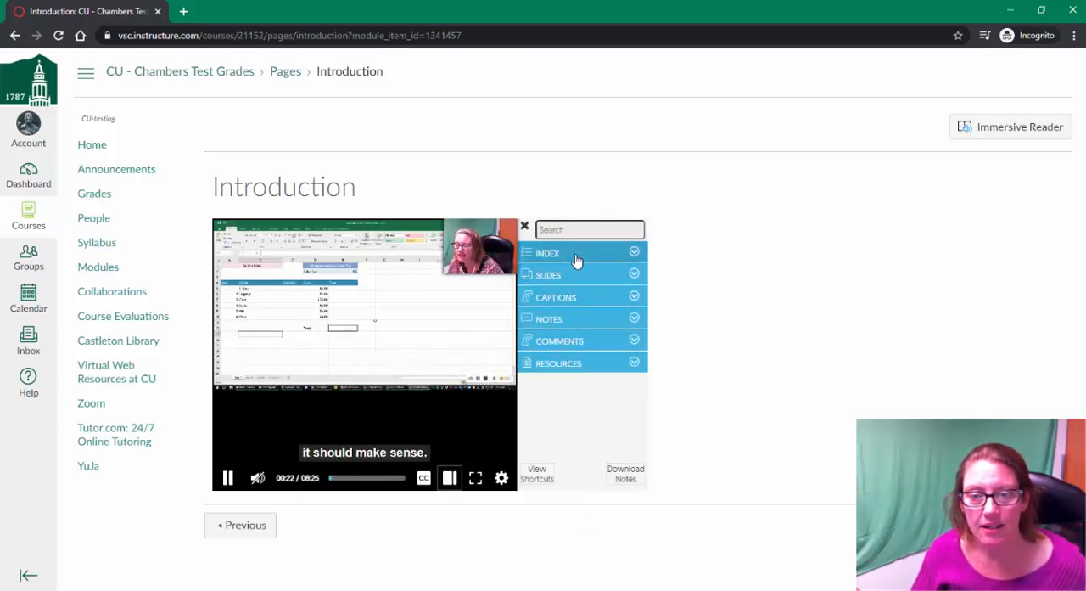
# - Toggle the sidebar, then expand its Slides, Captions and Notes sections ready for a new note
pyautogui.click(550, 319)
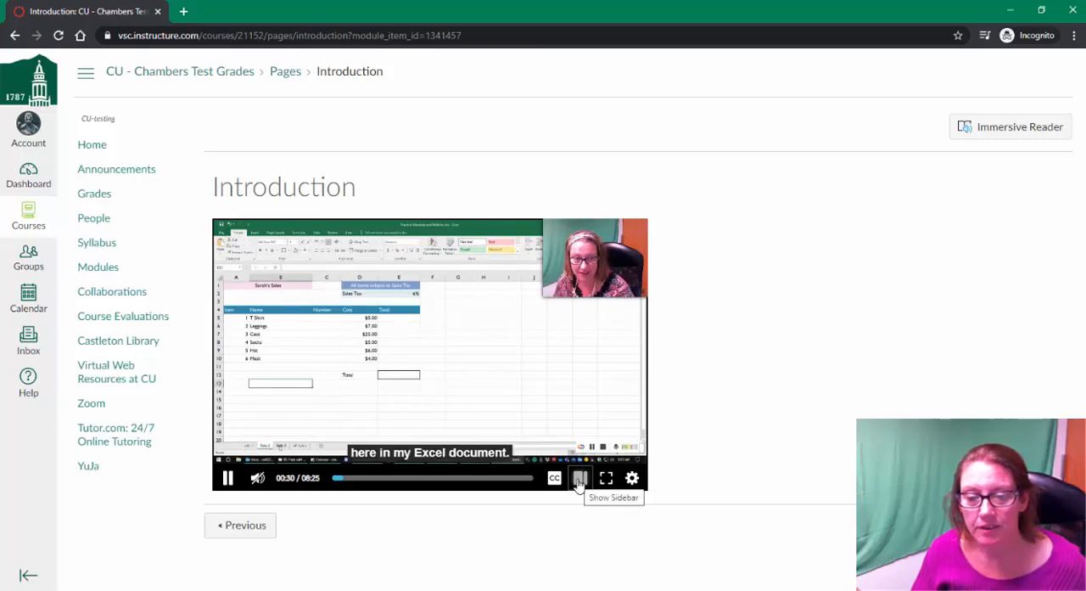
pyautogui.click(581, 477)
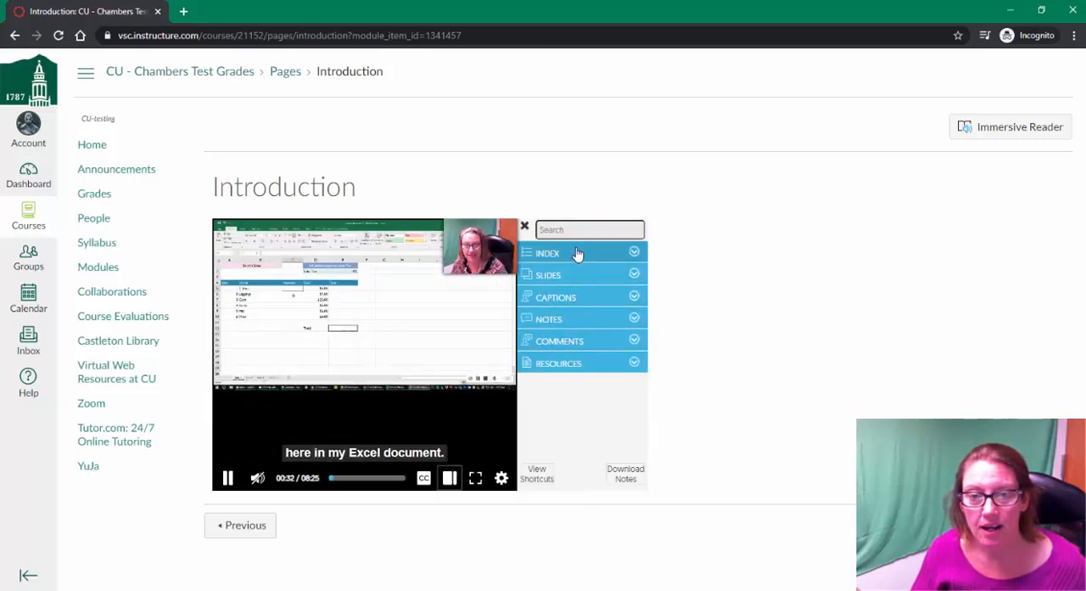
pyautogui.click(546, 251)
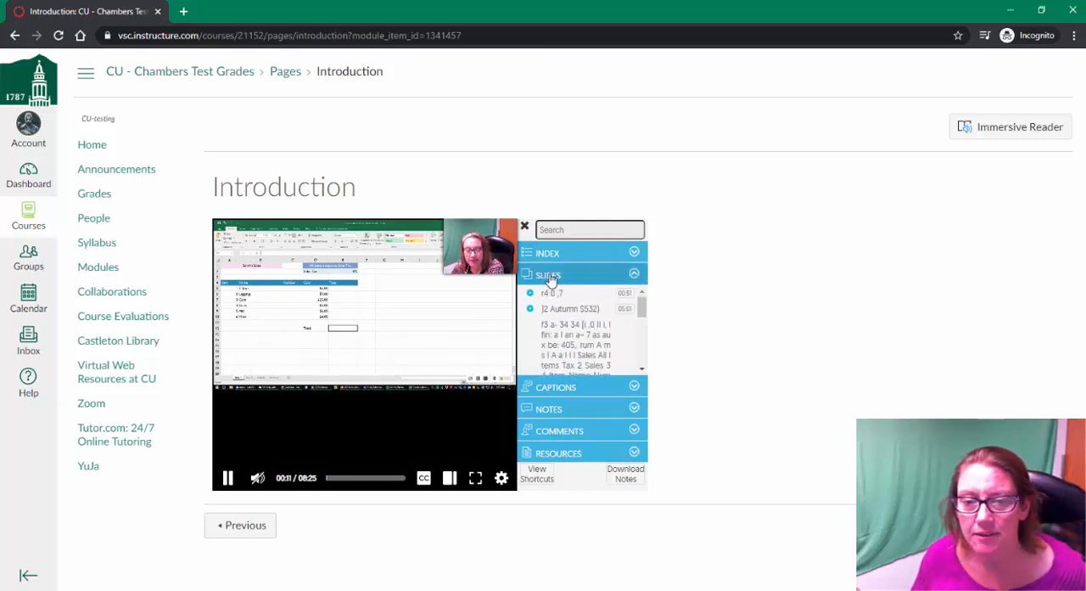
pyautogui.click(556, 297)
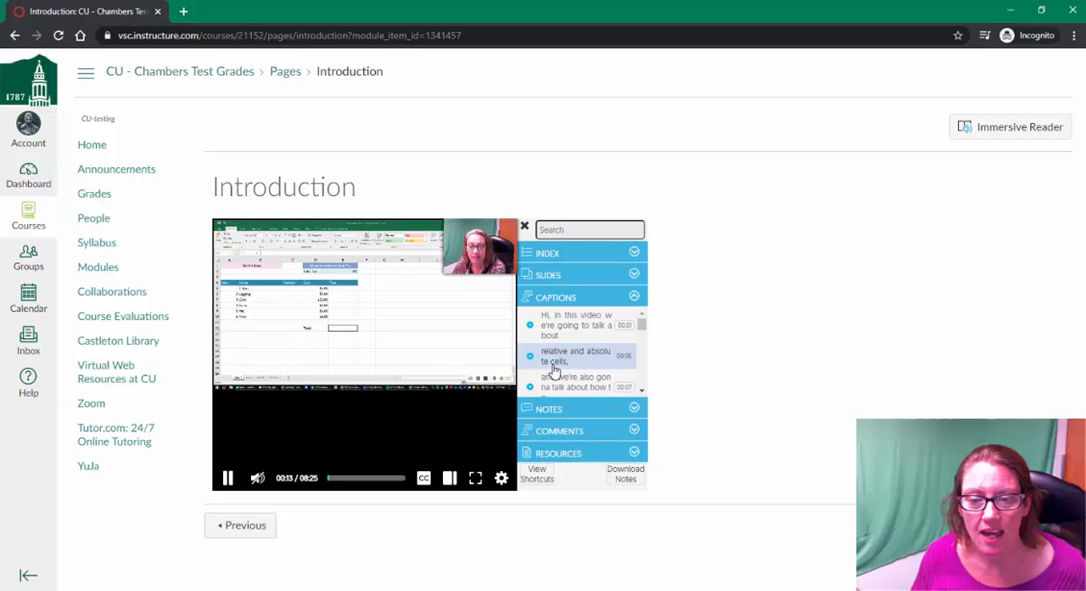
pyautogui.click(550, 319)
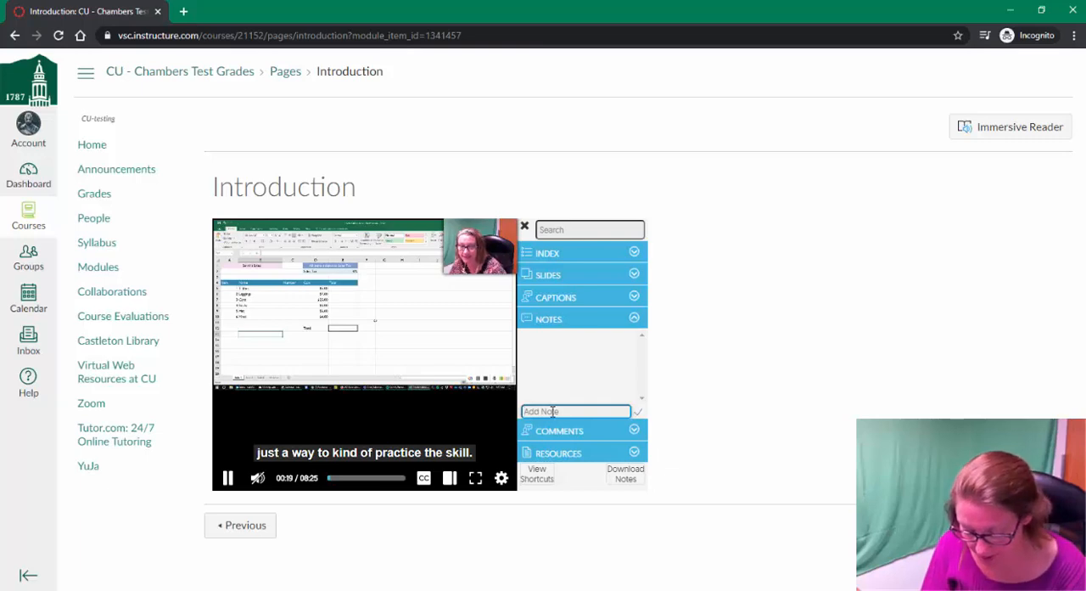
# - Add the note 'Skill practice' (and the other timestamped notes), then pause the video
pyautogui.write('Skill prac')
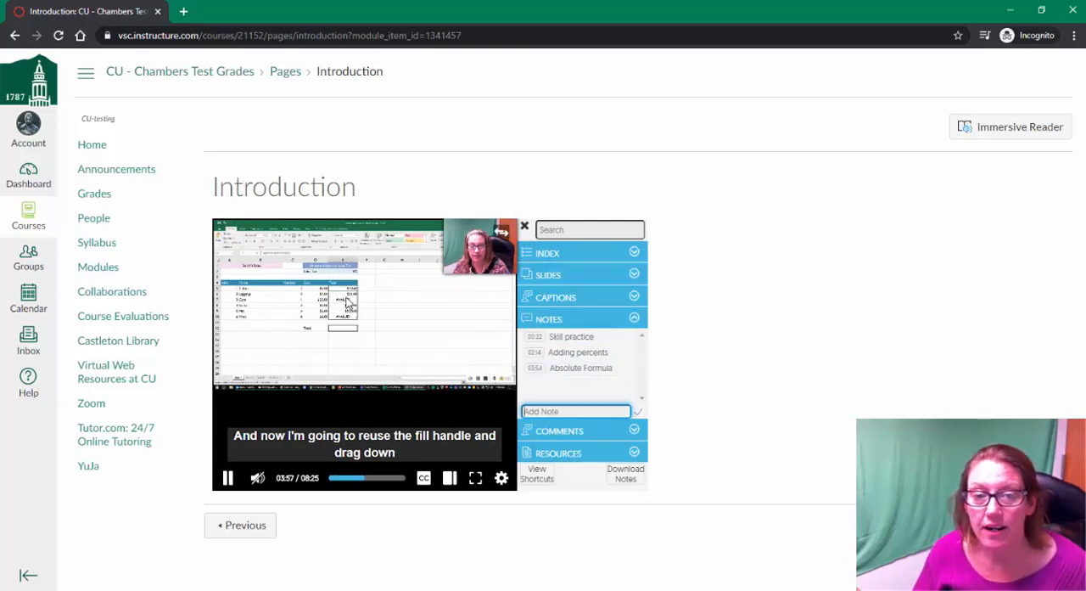
pyautogui.click(227, 476)
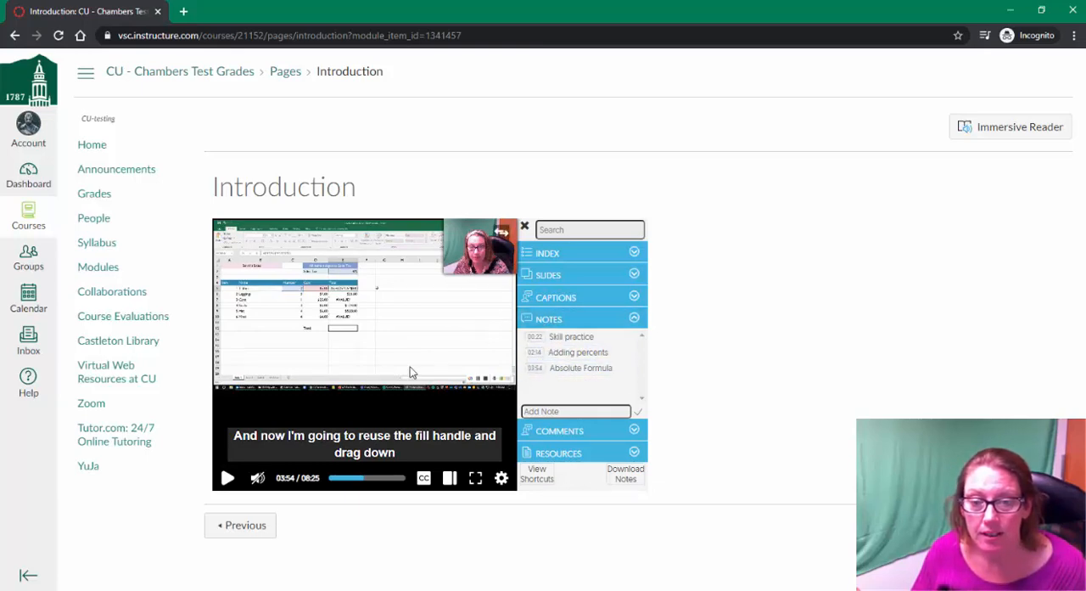
# - Expand the sidebar's Comments section, then bring up the player's settings menu
pyautogui.click(550, 319)
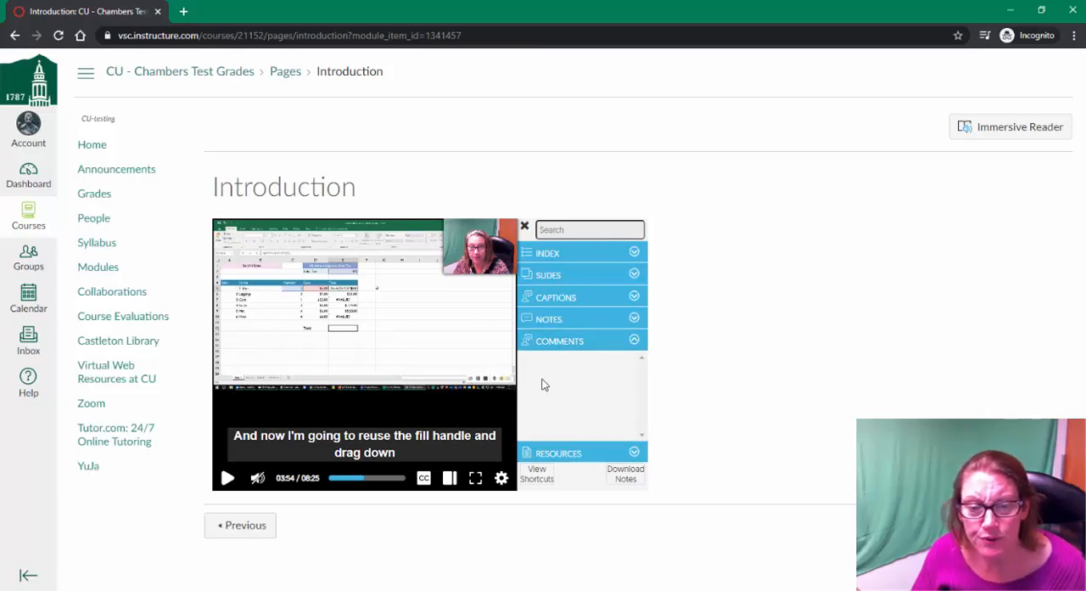
pyautogui.moveTo(577, 391)
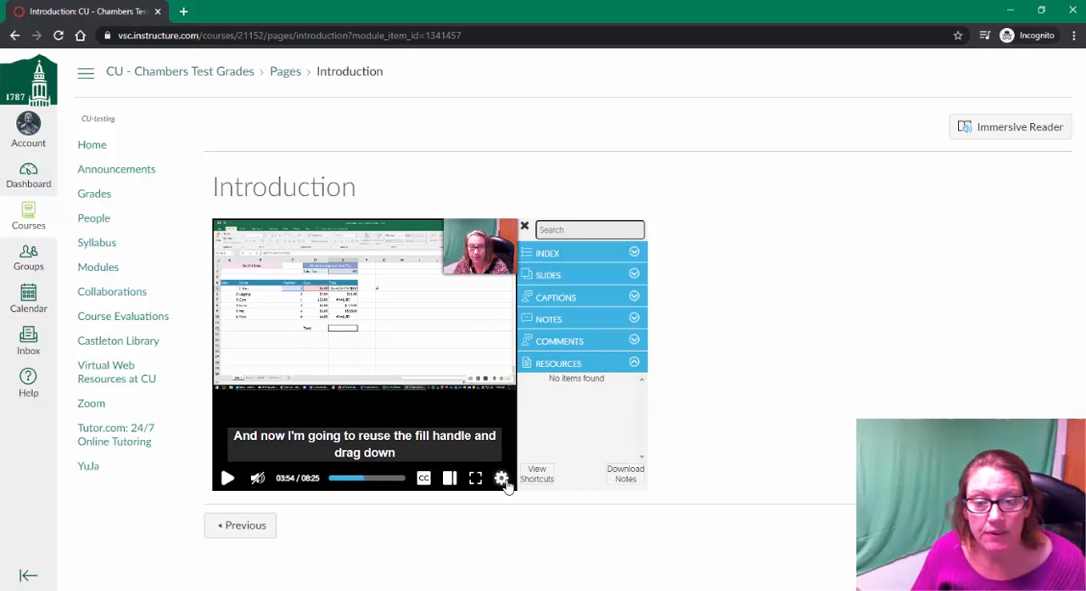
pyautogui.click(501, 477)
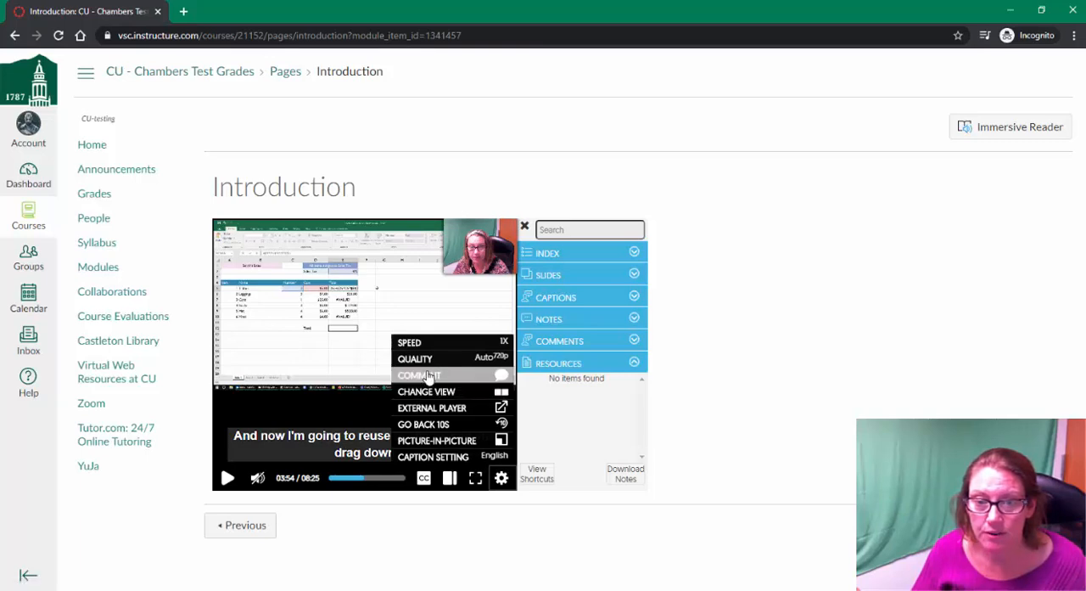
# - Post the comment 'This was really helpful!' at the current time, then reopen the settings menu
pyautogui.click(417, 373)
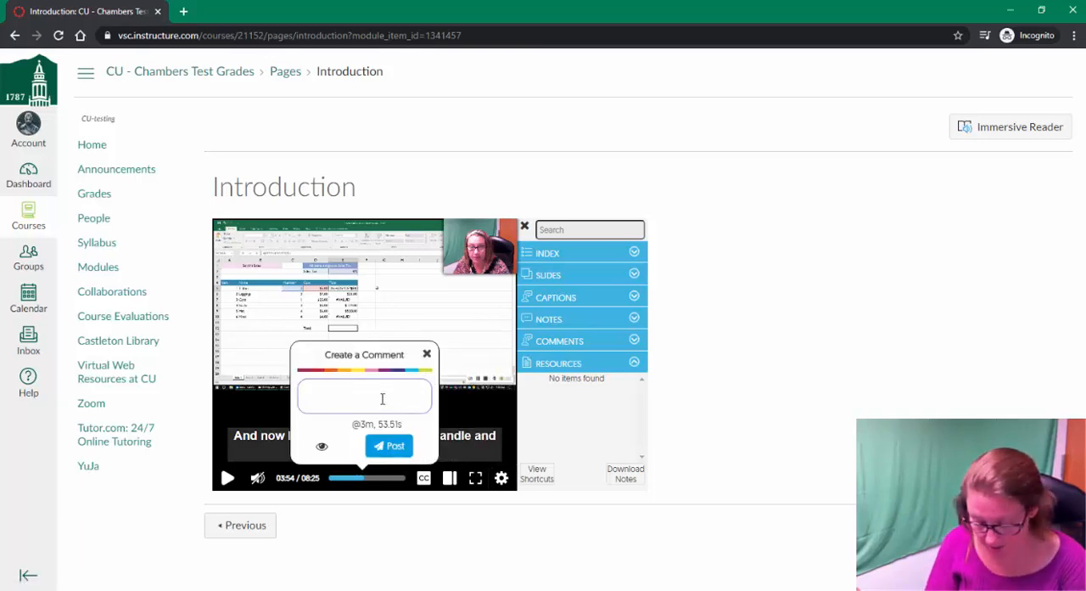
pyautogui.write('This was really helpful!')
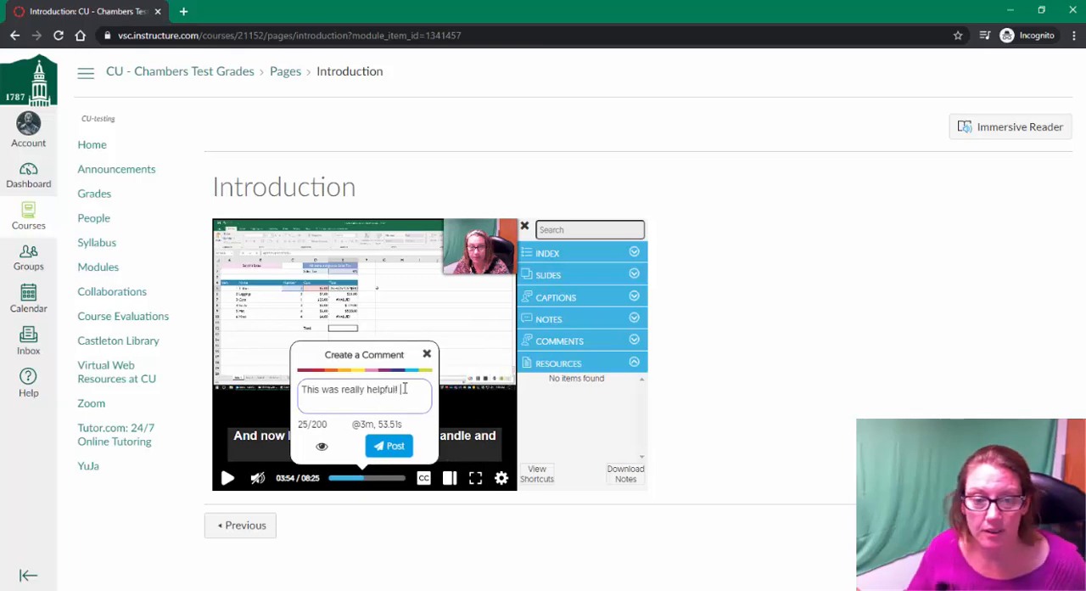
pyautogui.click(389, 445)
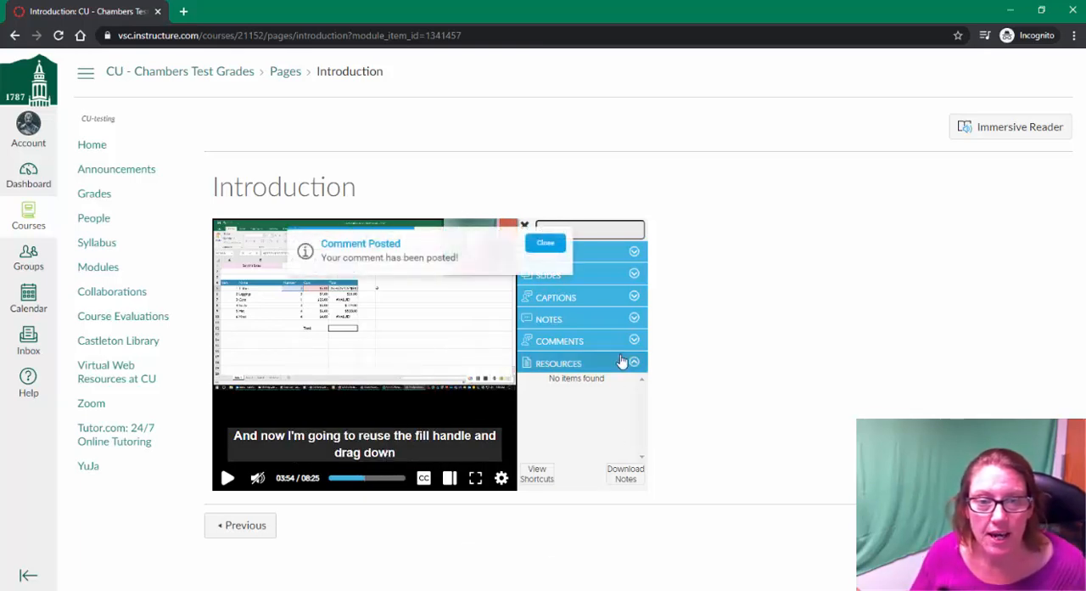
pyautogui.click(544, 241)
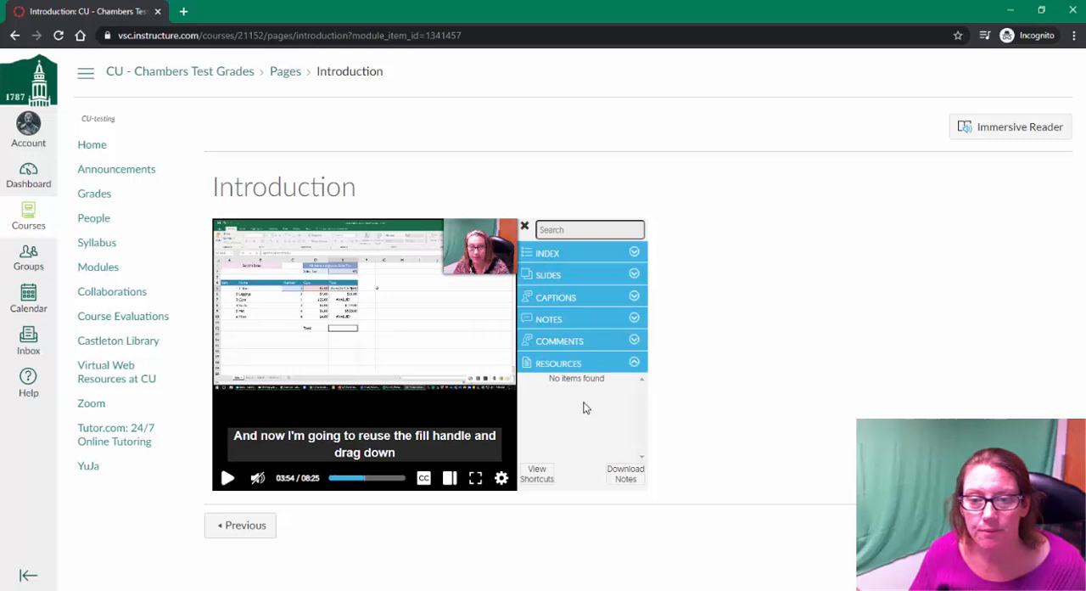
pyautogui.click(502, 477)
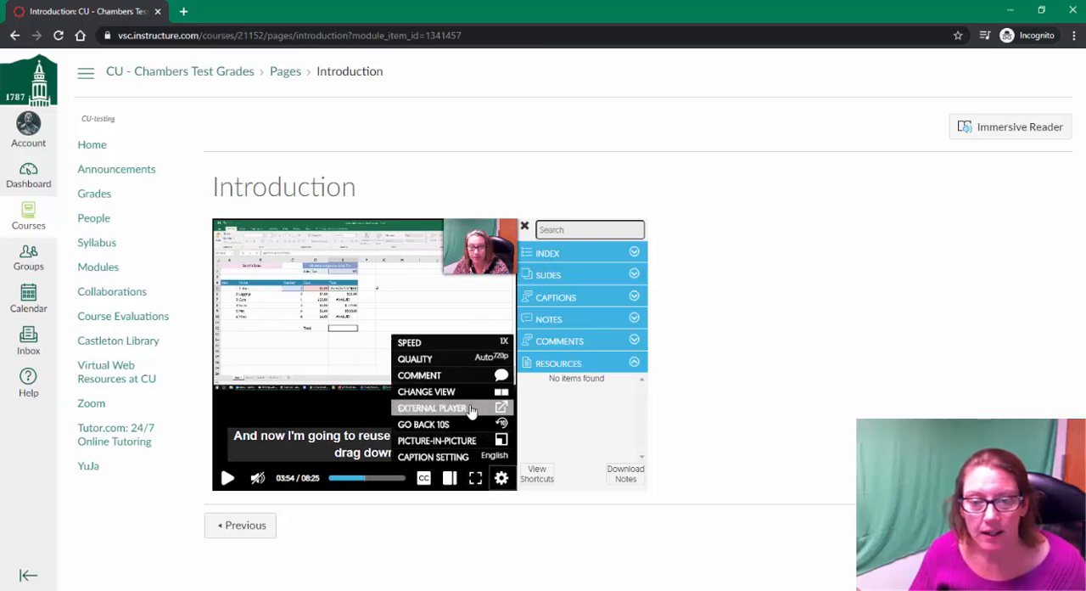
# - Launch the video in YuJa's External Player tab and start playback there
pyautogui.click(431, 407)
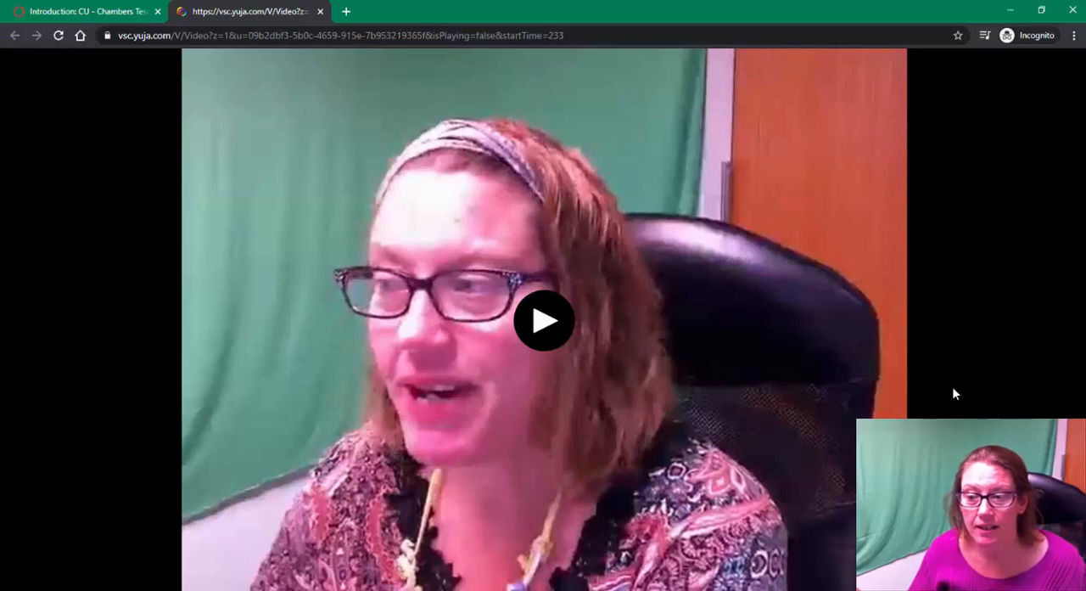
pyautogui.moveTo(109, 53)
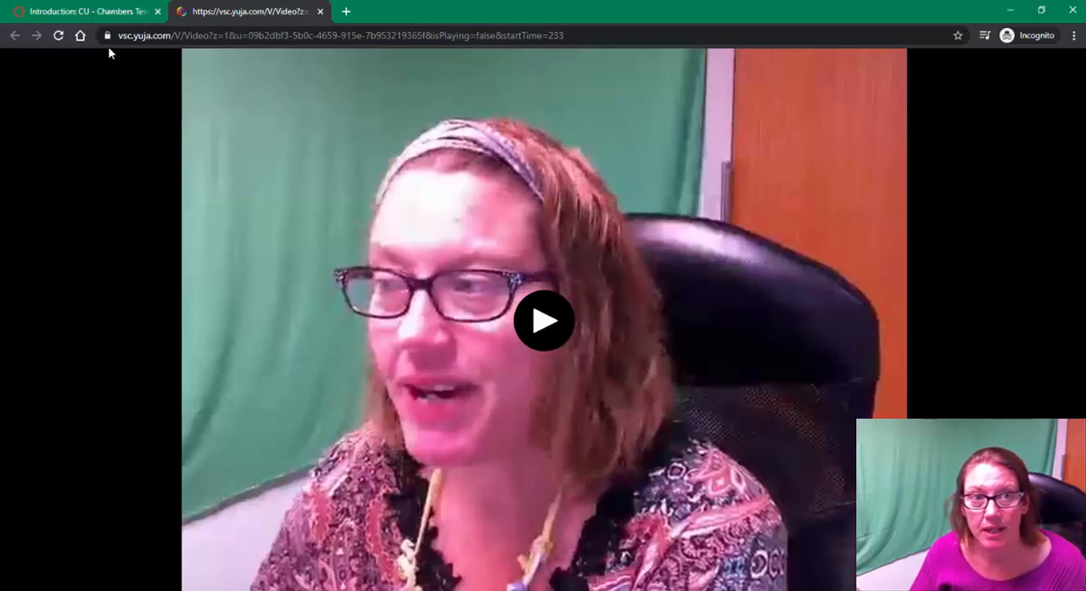
pyautogui.moveTo(130, 505)
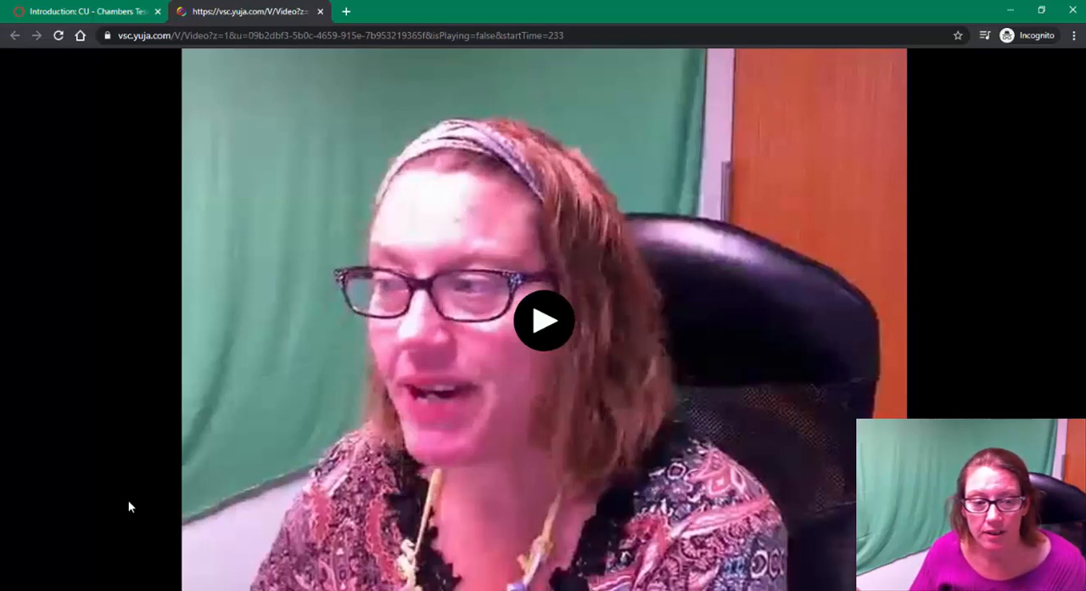
pyautogui.click(543, 320)
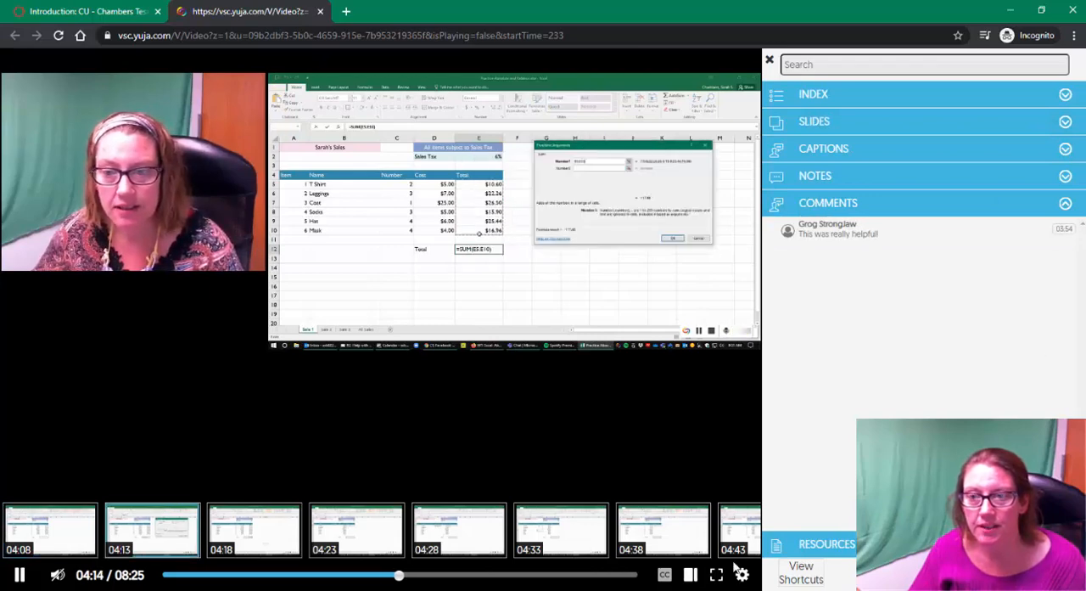
# - Review the caption bar appearance settings from the CC options and save them
pyautogui.click(741, 574)
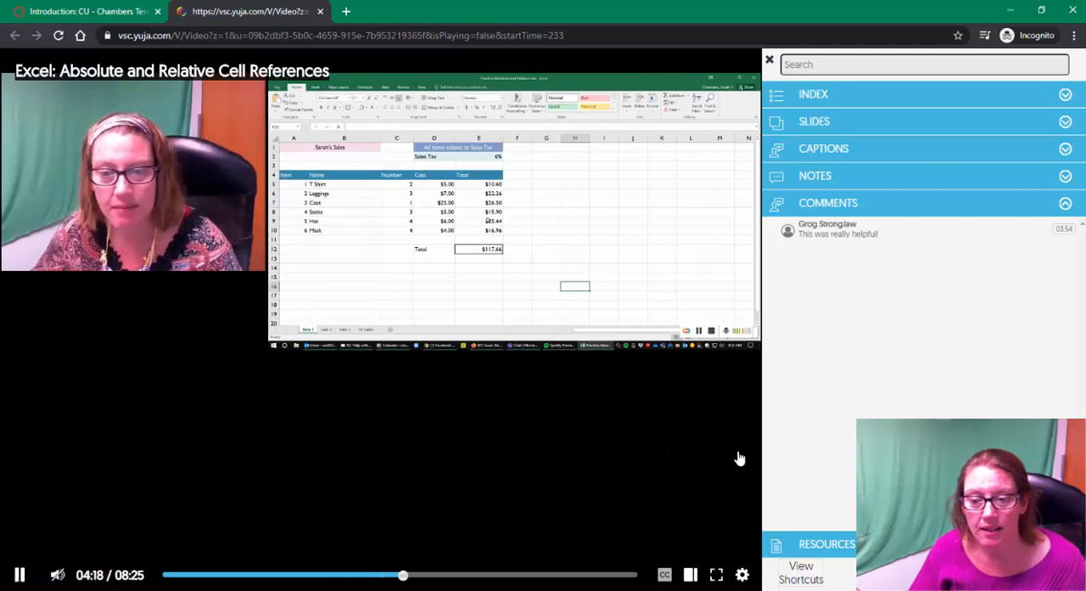
pyautogui.click(741, 574)
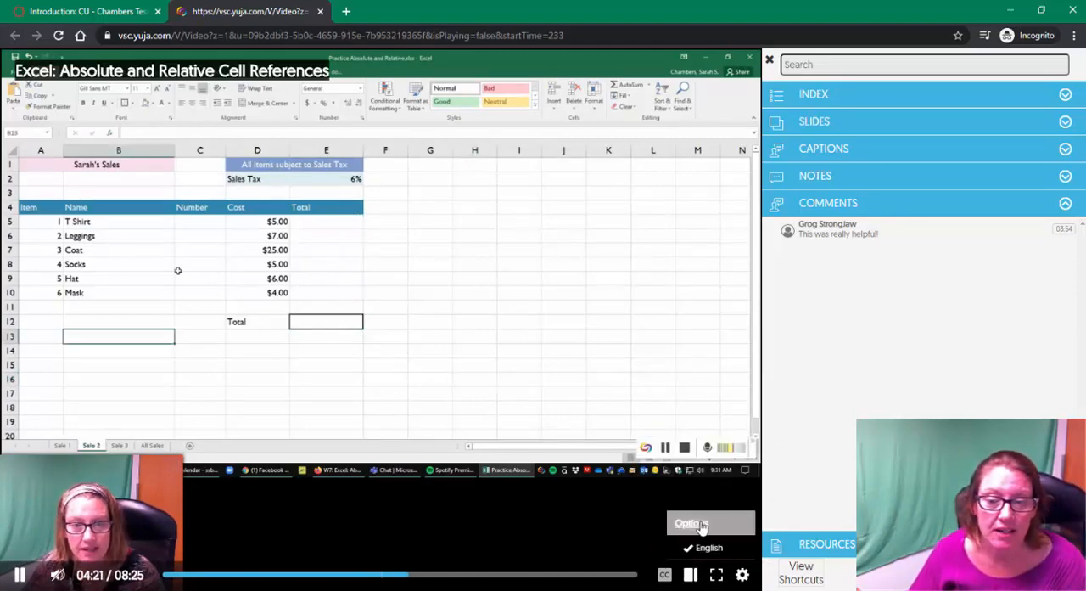
pyautogui.click(691, 523)
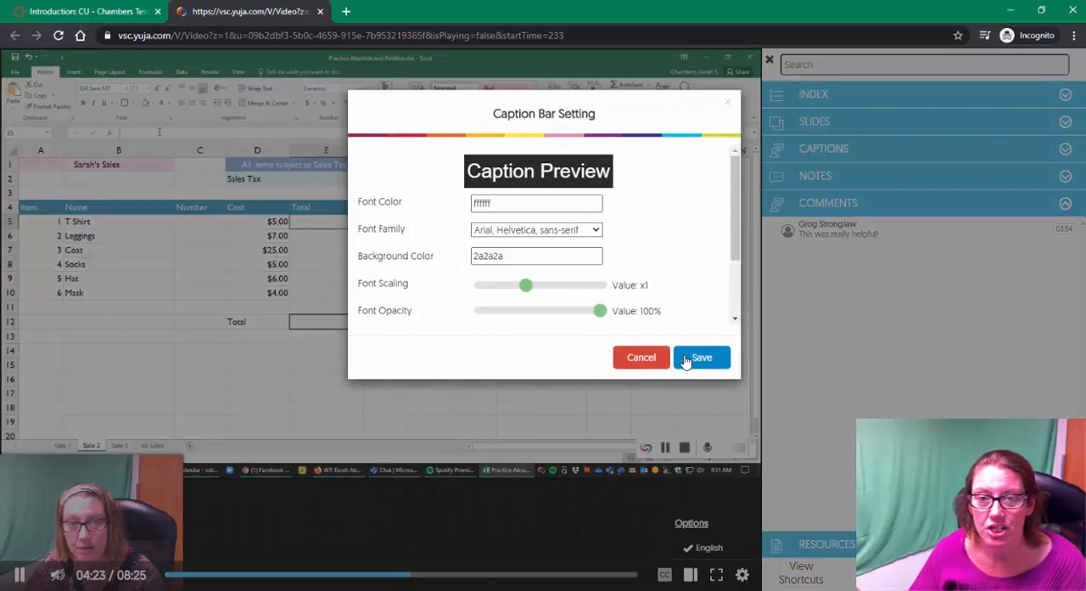
pyautogui.click(703, 357)
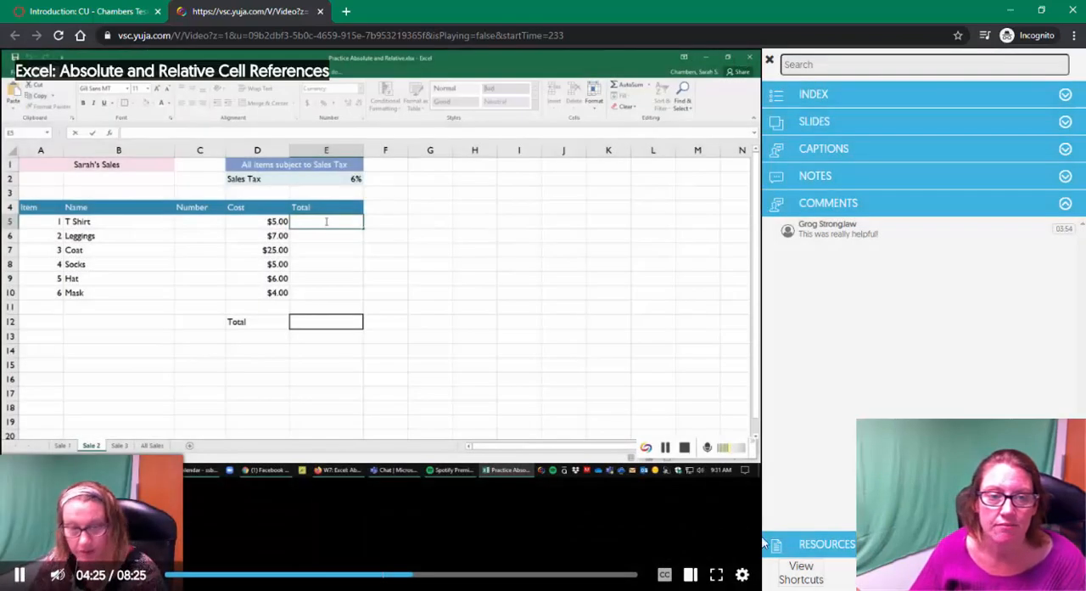
# - Rewind to just before 4:00 where the comment pops up, then return to Canvas
pyautogui.click(200, 221)
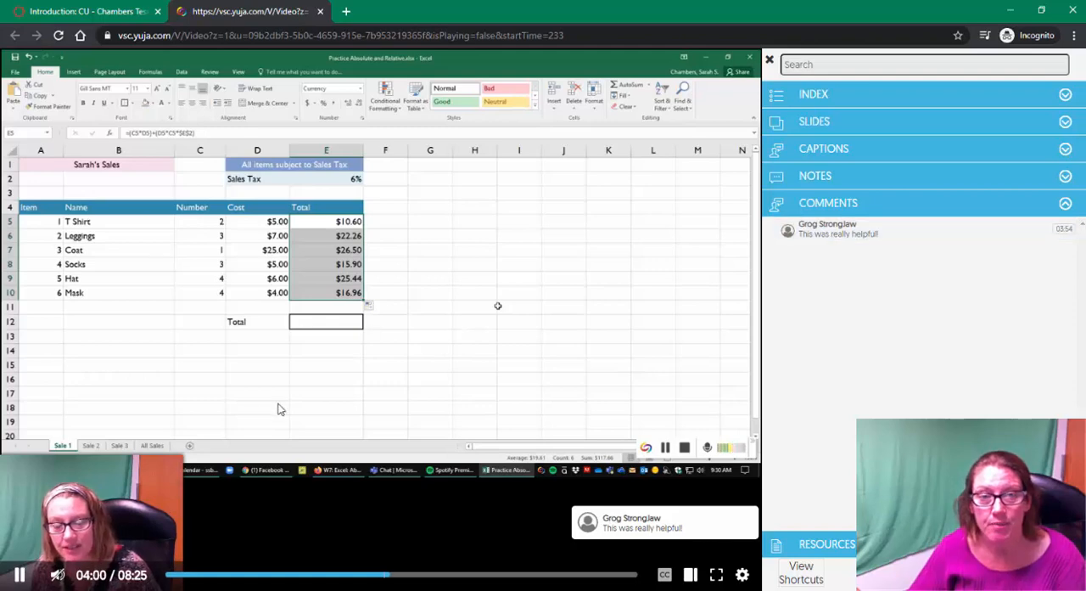
pyautogui.click(519, 306)
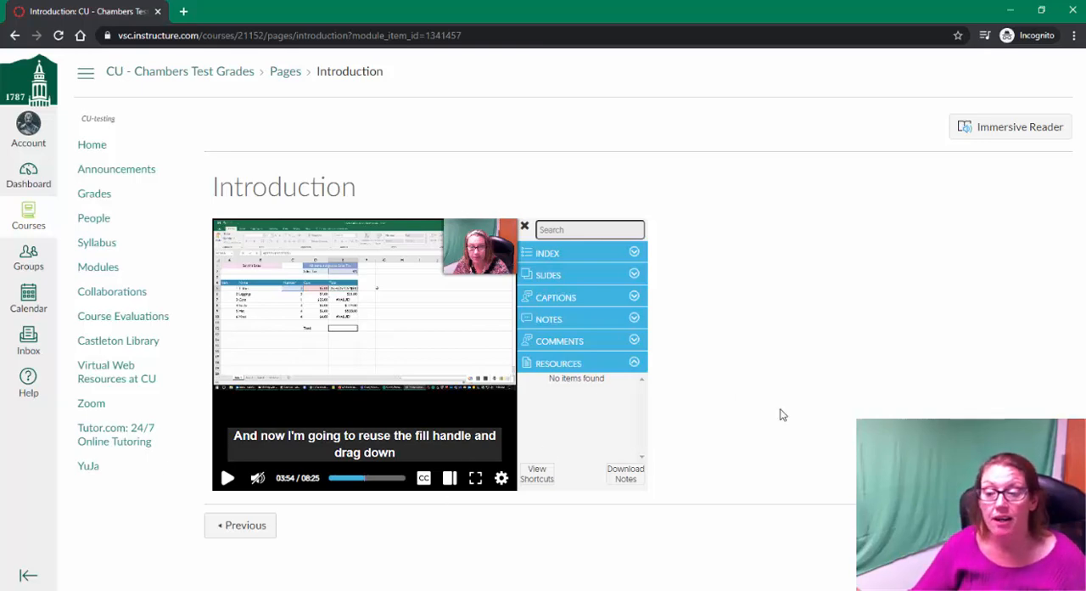
pyautogui.moveTo(748, 393)
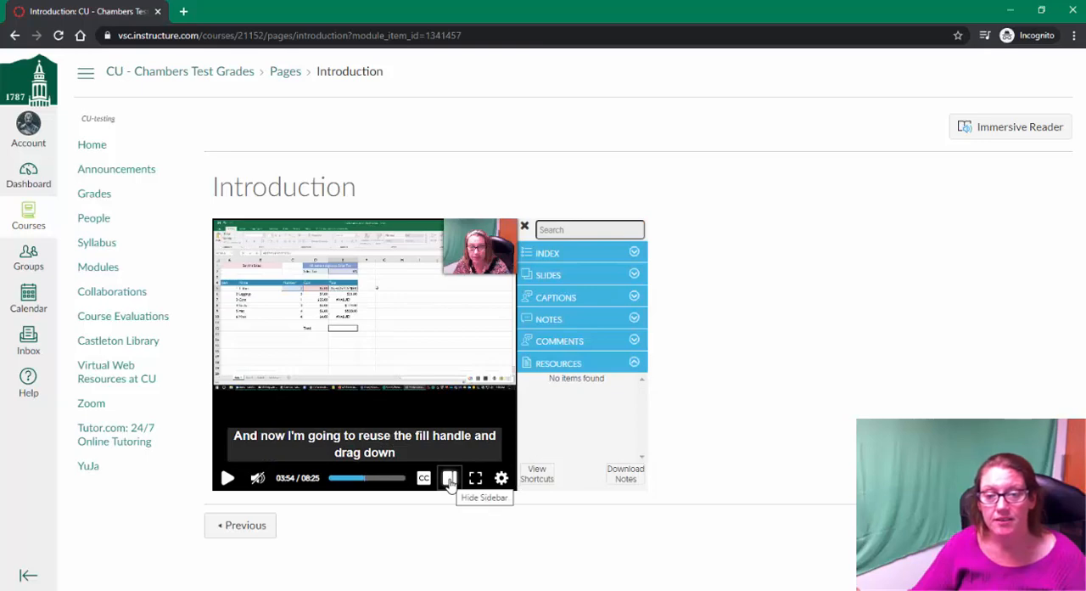
# - Expand the sidebar's Notes section to see Skill practice, Adding percents and Absolute Formula
pyautogui.click(550, 320)
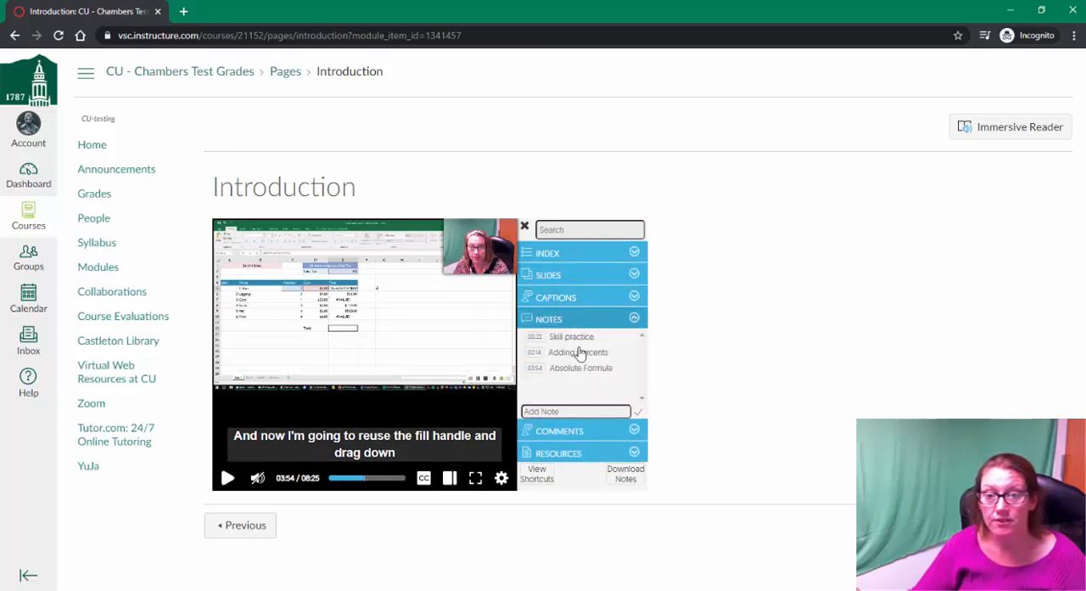
pyautogui.moveTo(780, 448)
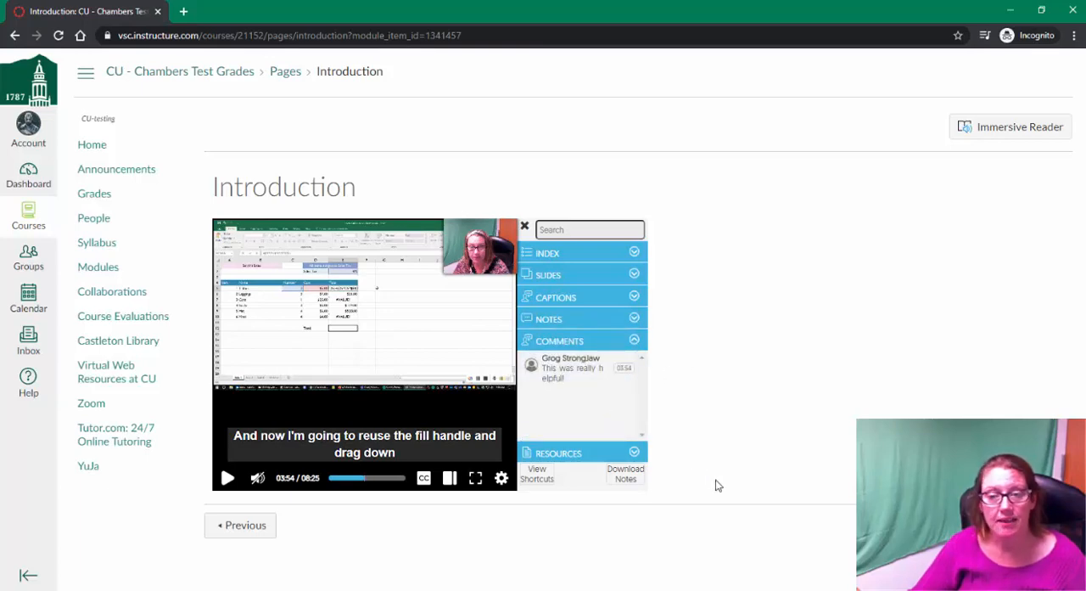
pyautogui.moveTo(634, 489)
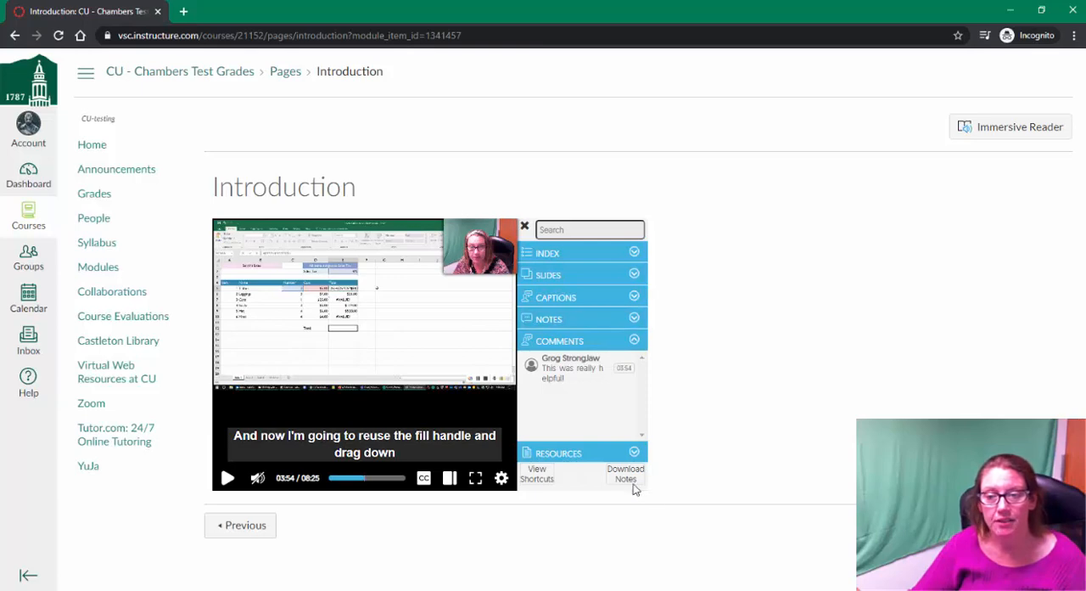
pyautogui.moveTo(625, 474)
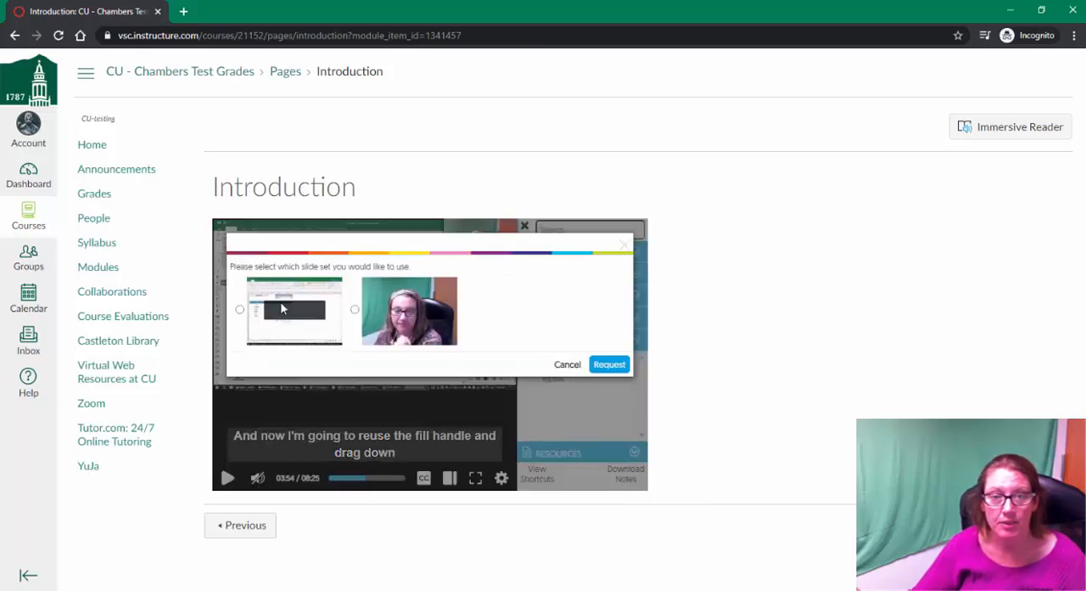
# - Request the notes download with the first slide set and dismiss the Downloading PDF message
pyautogui.click(241, 308)
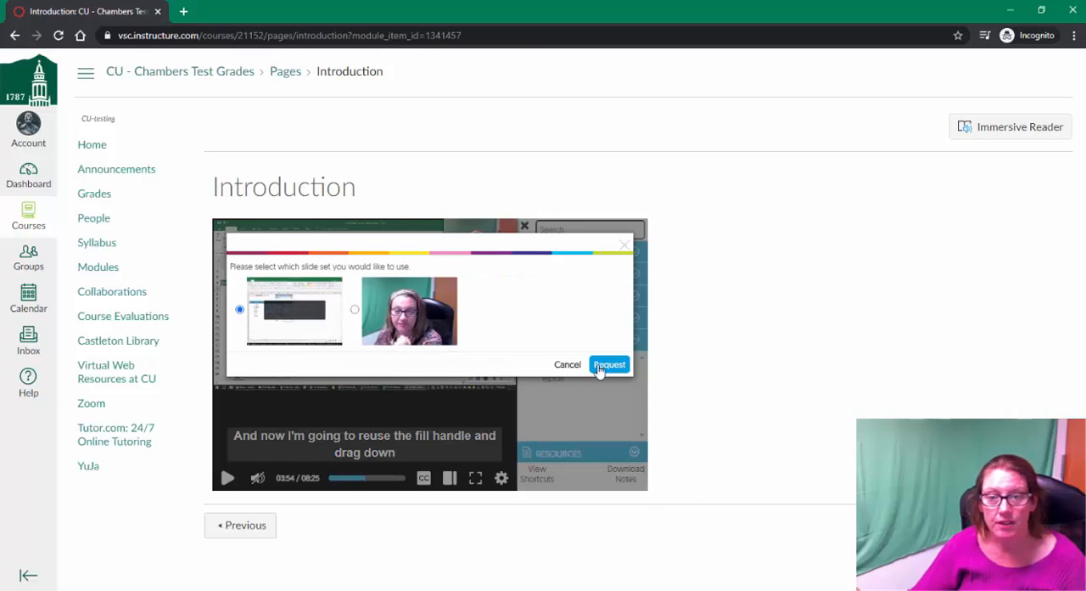
pyautogui.click(609, 363)
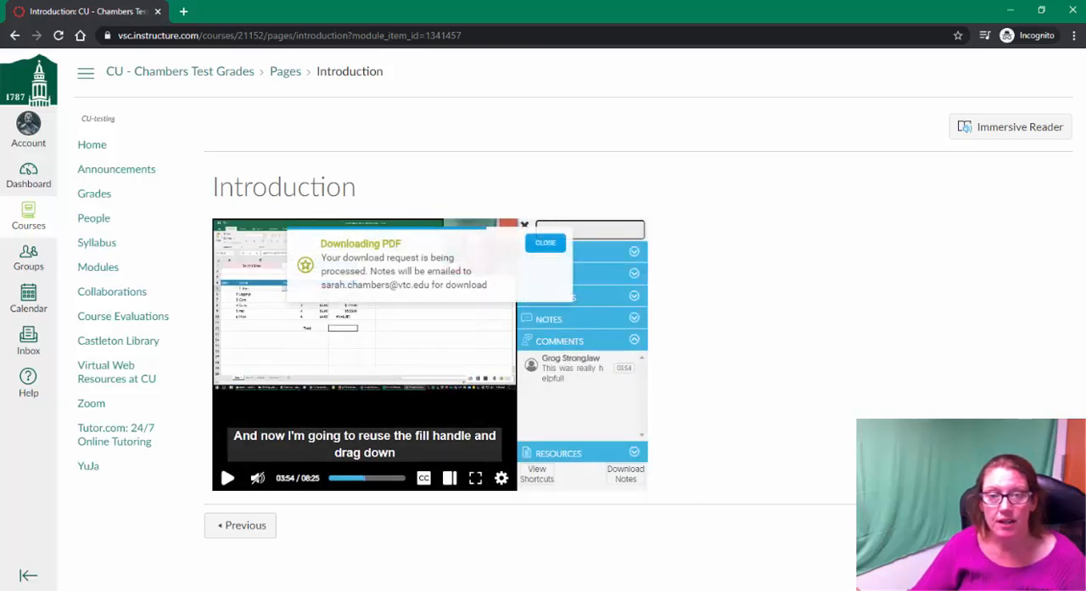
pyautogui.click(545, 241)
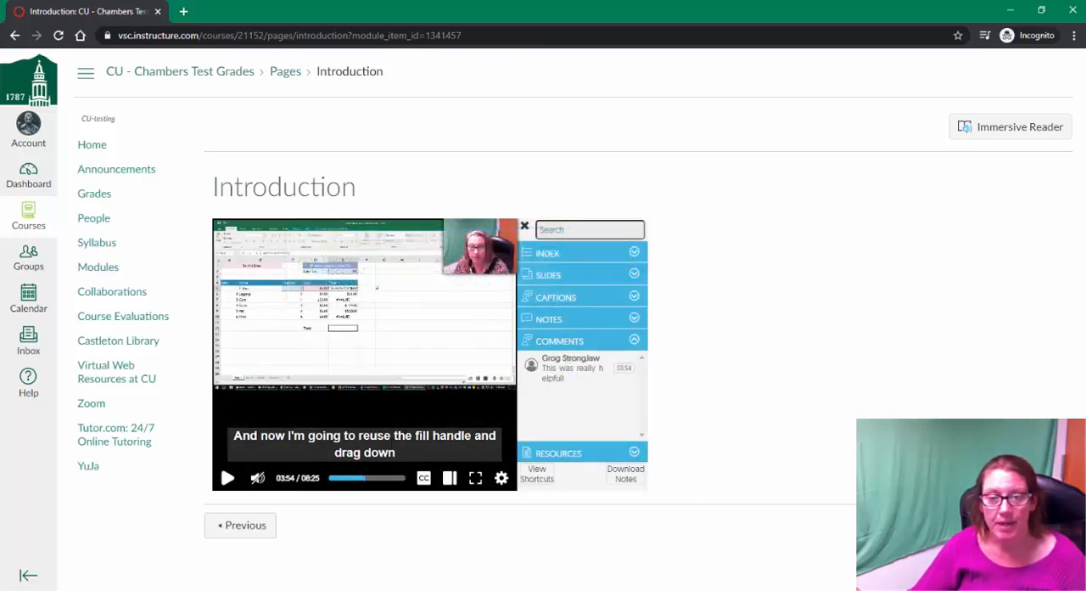